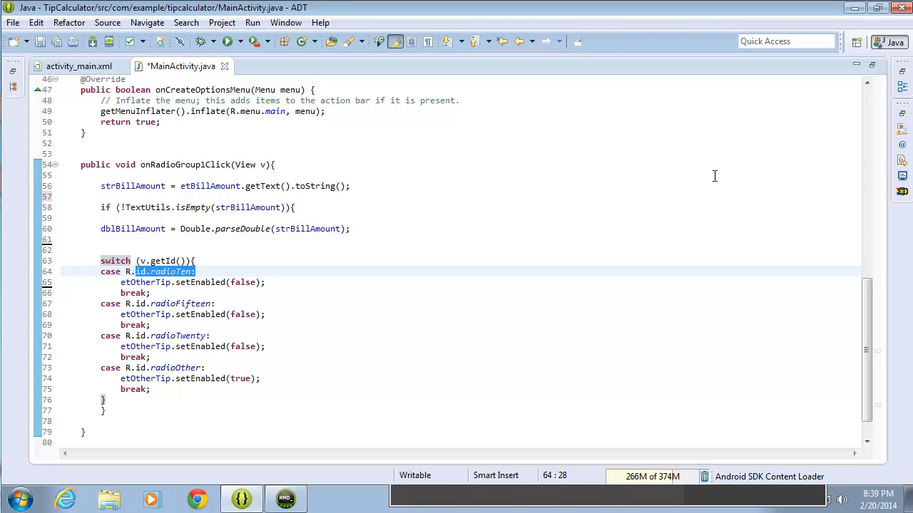
pyautogui.moveTo(136, 314)
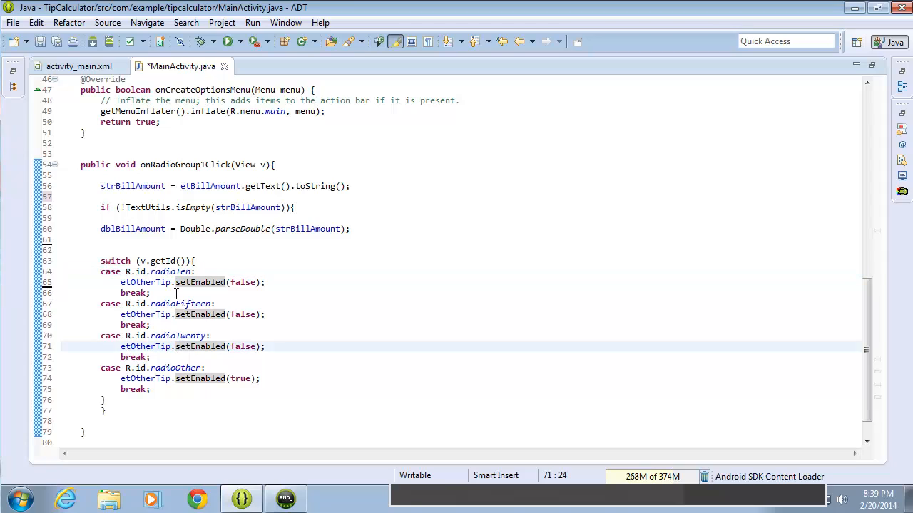
pyautogui.moveTo(205, 294)
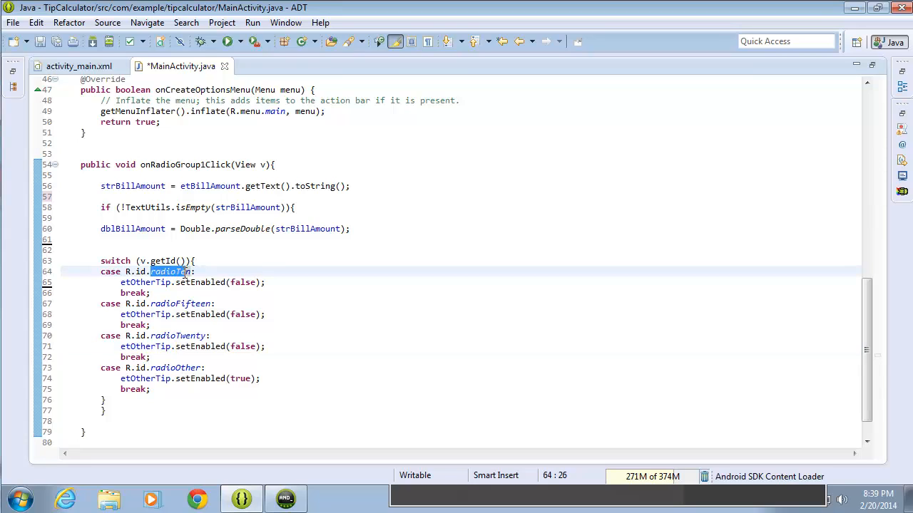
pyautogui.moveTo(265, 290)
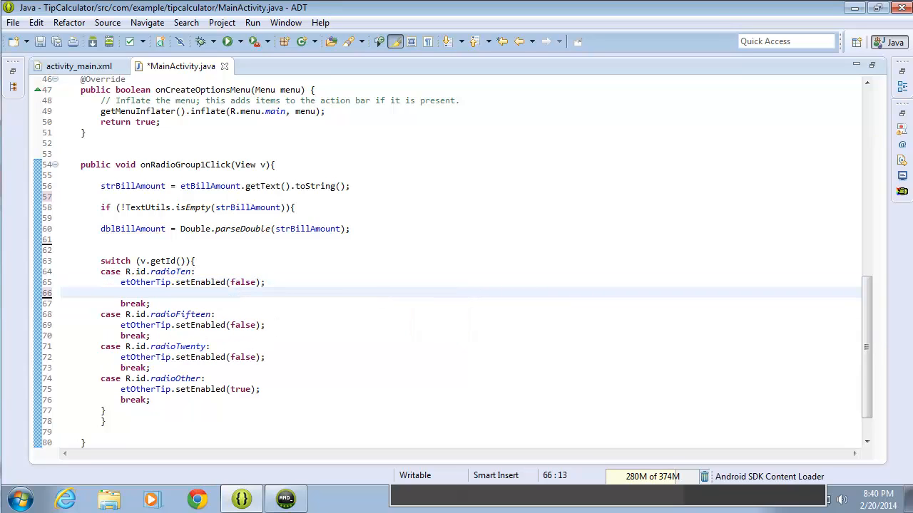
# Step: Type tvTipTotal on the new line 66 in the radioTen case
pyautogui.write('t')
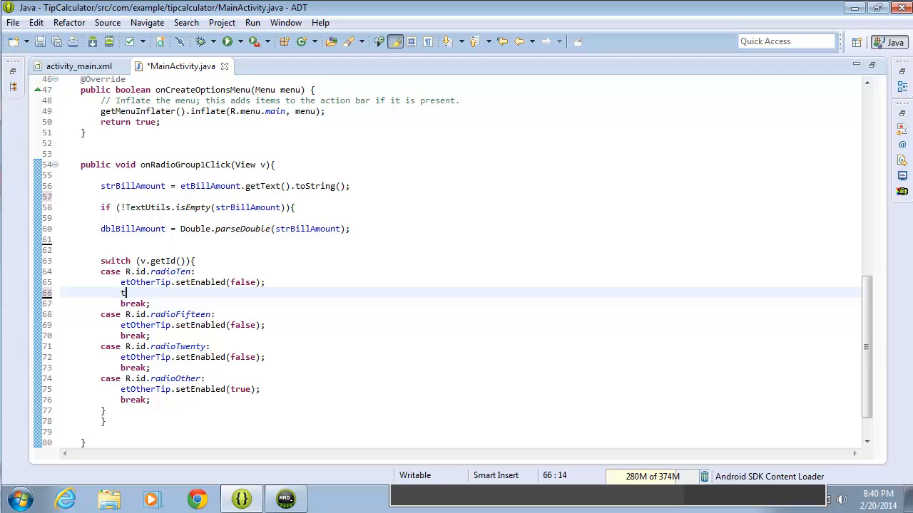
pyautogui.write('vTipTotal')
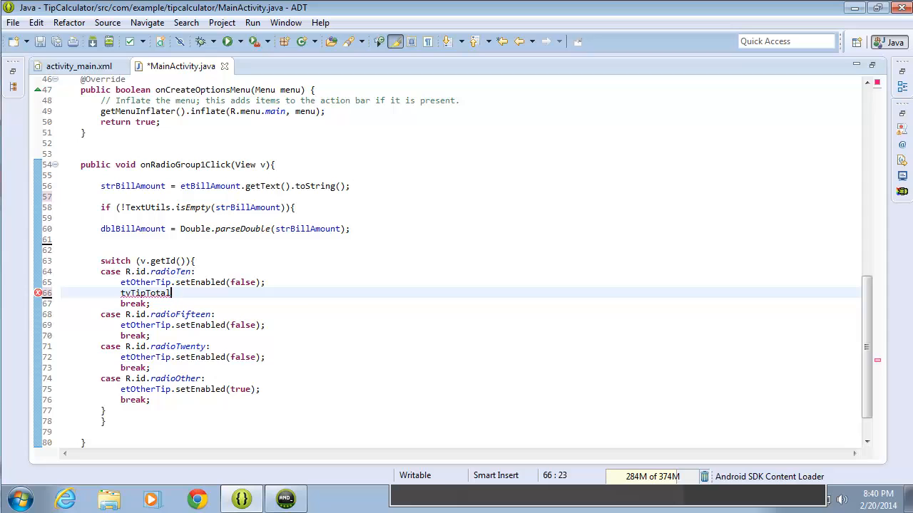
pyautogui.moveTo(77, 65)
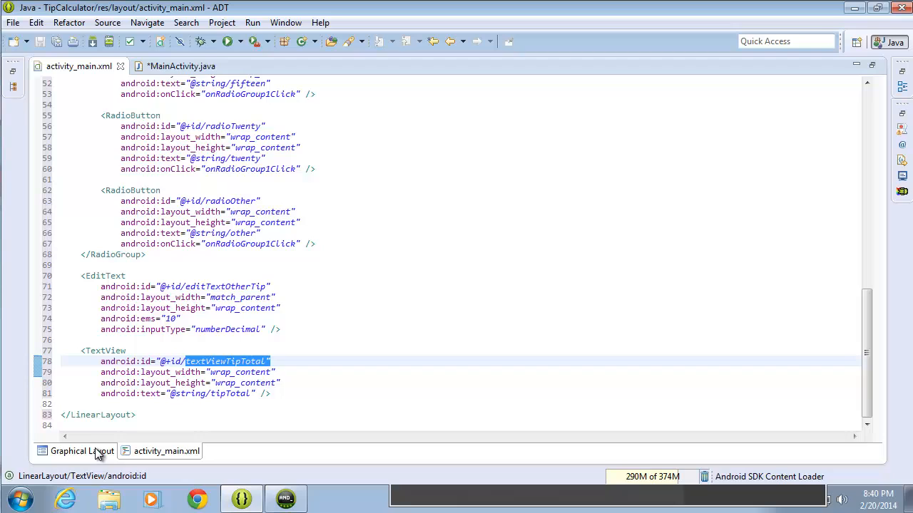
pyautogui.click(76, 450)
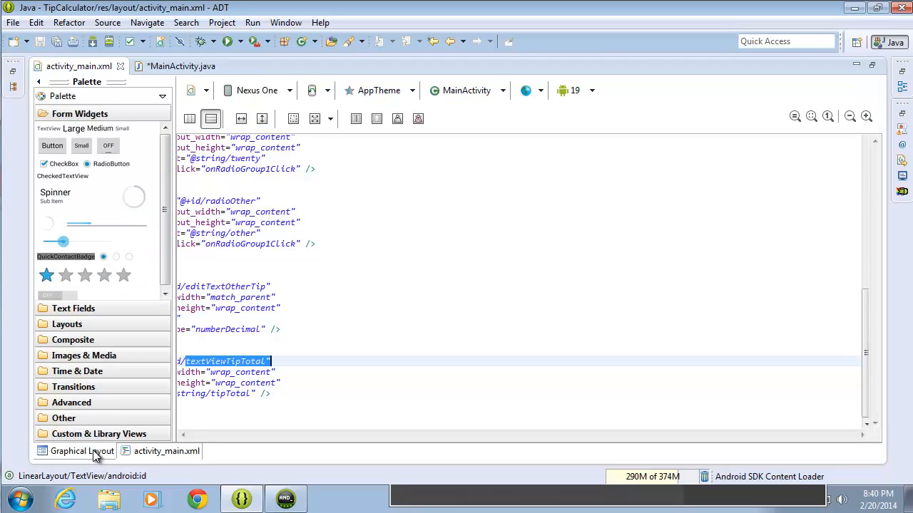
pyautogui.click(74, 450)
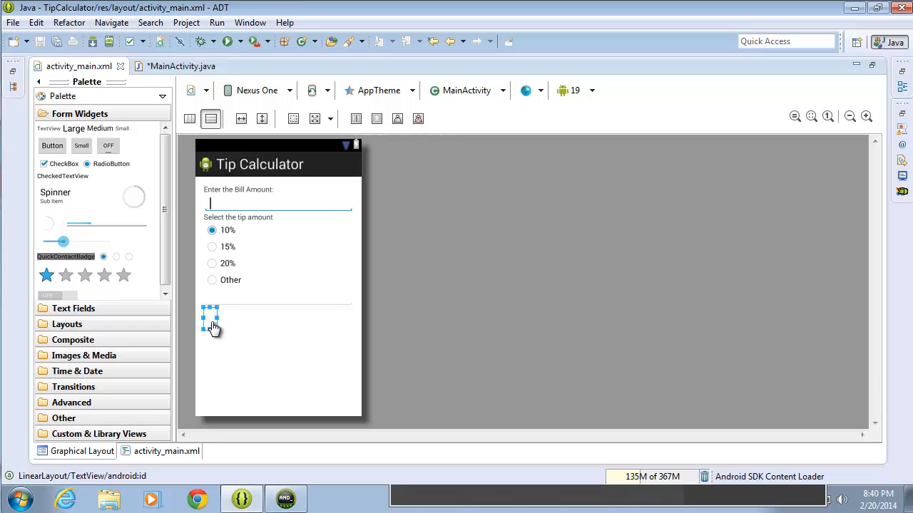
pyautogui.moveTo(225, 328)
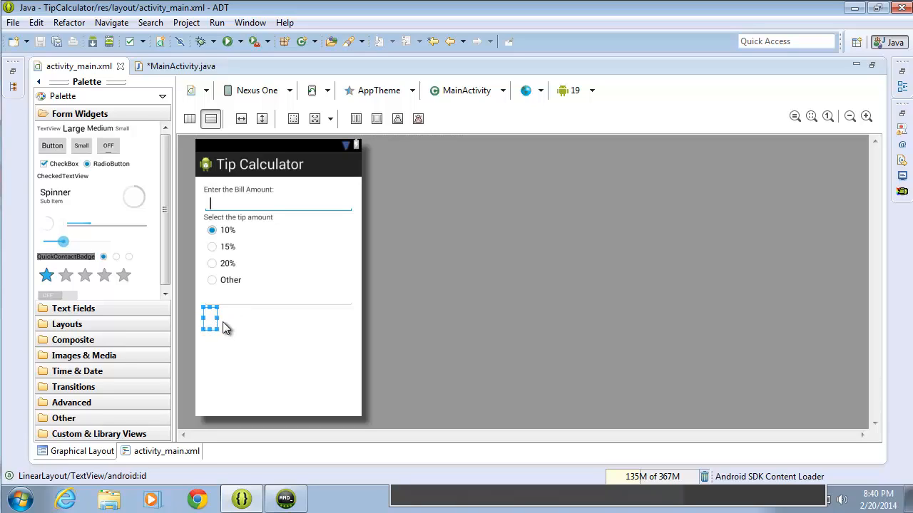
pyautogui.moveTo(330, 161)
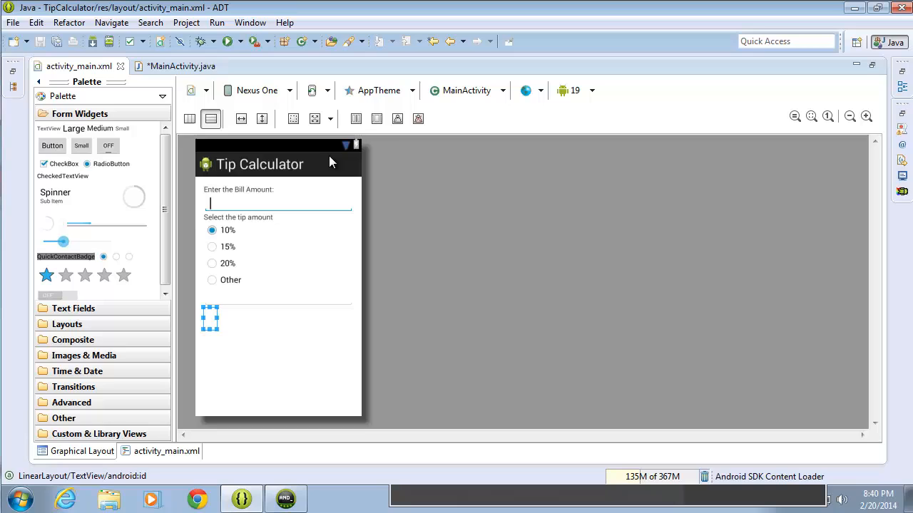
pyautogui.click(181, 65)
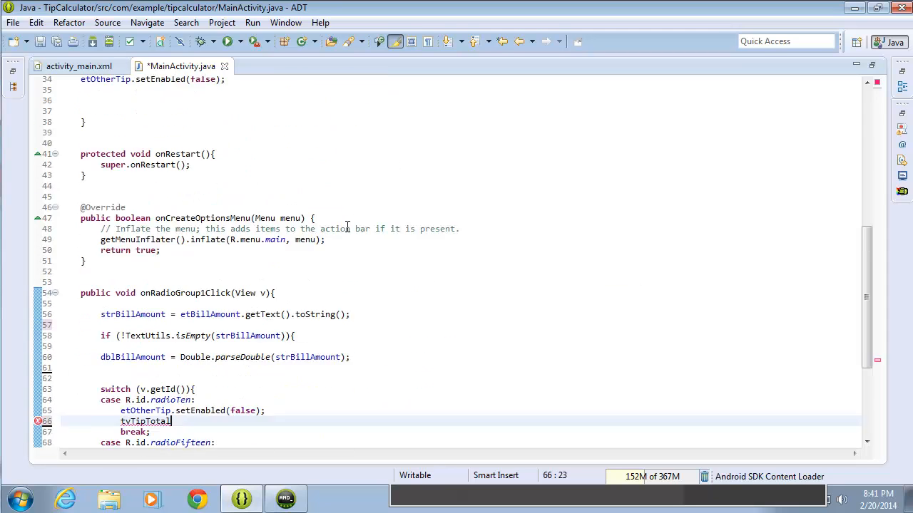
# Step: Extend the line to tvTipTotal.setText(" with the message start
pyautogui.scroll(-3)
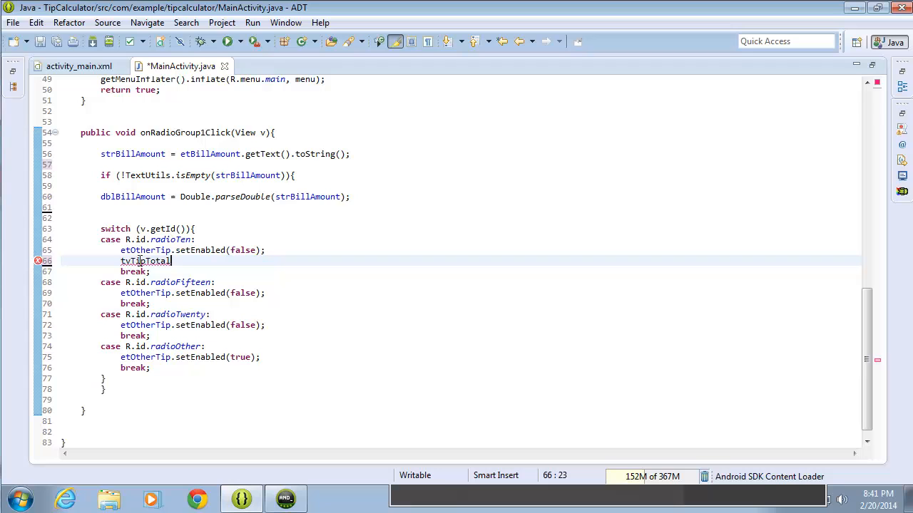
pyautogui.write('.')
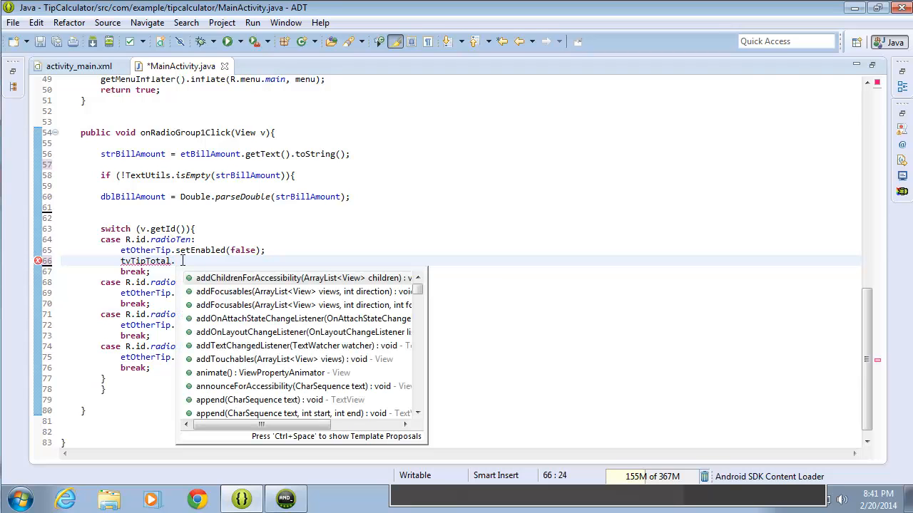
pyautogui.write('setText(')
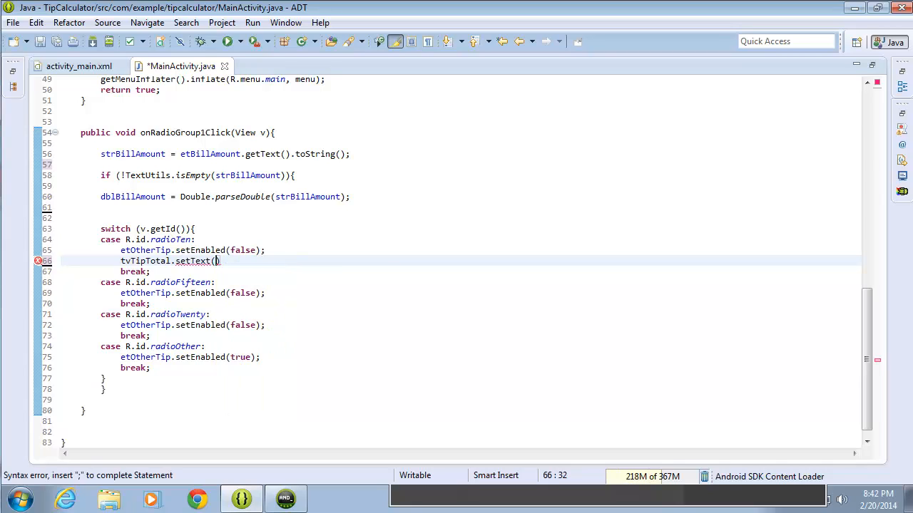
pyautogui.write('"')
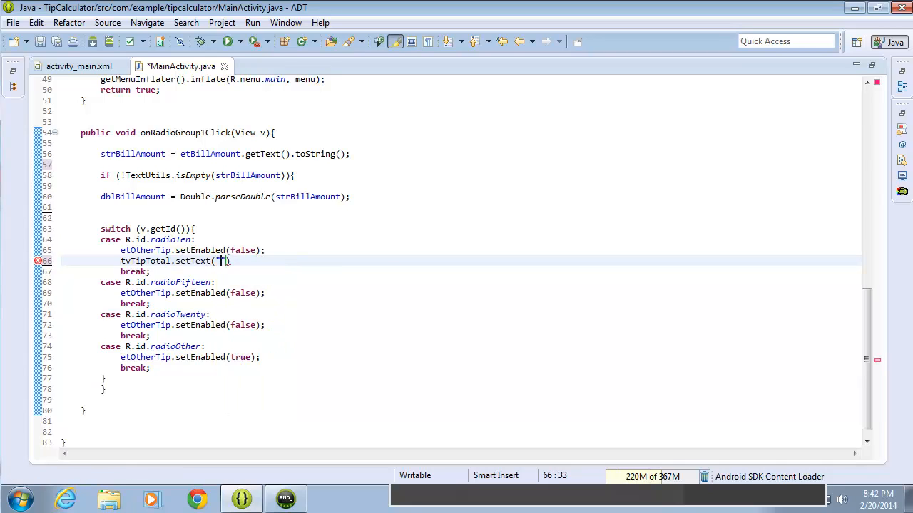
pyautogui.write('The tip amount i')
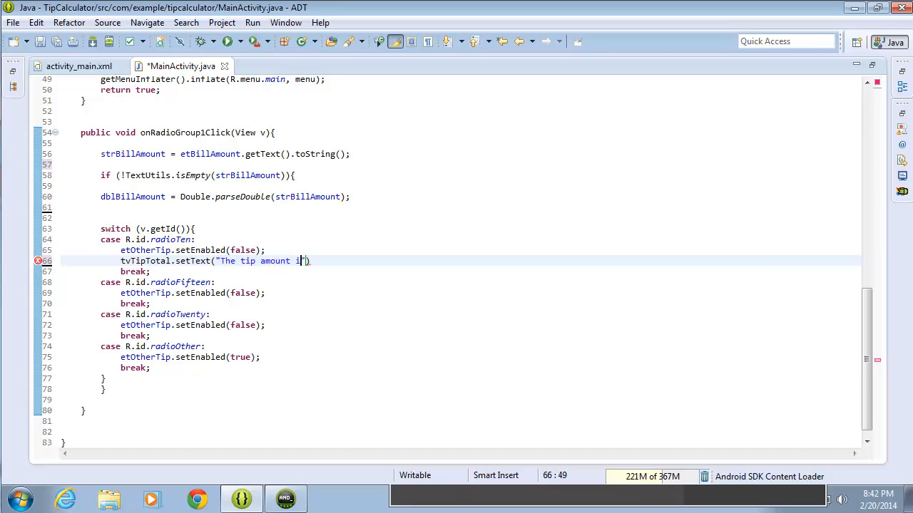
# Step: Complete the statement as "The tip amount is " + dblBillAmount * .1;
pyautogui.write('s')
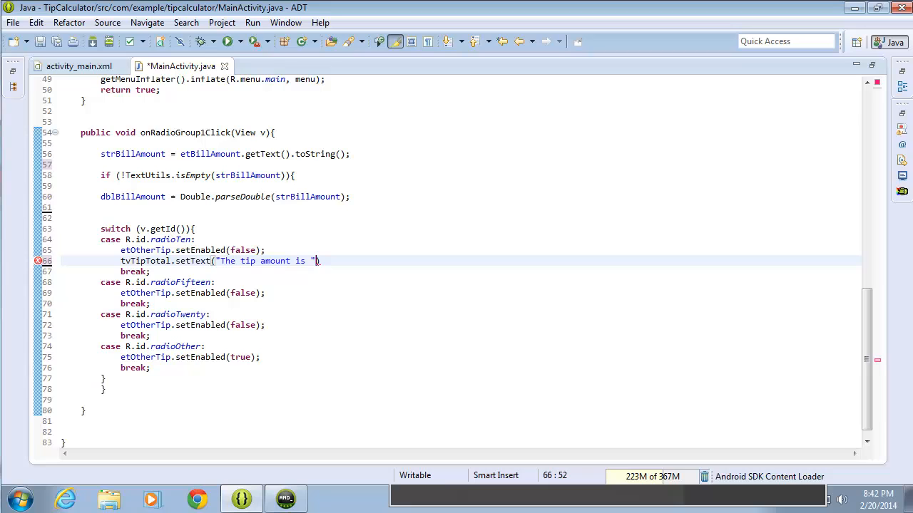
pyautogui.write('+')
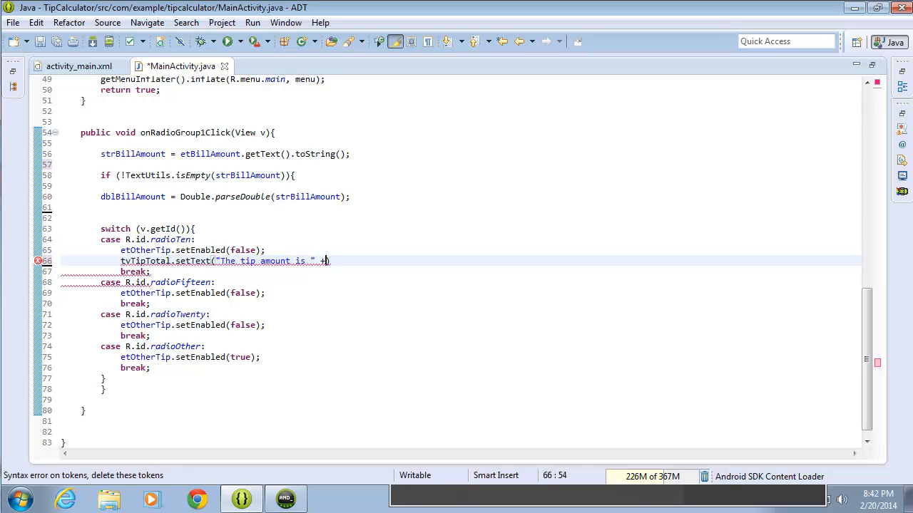
pyautogui.write(')')
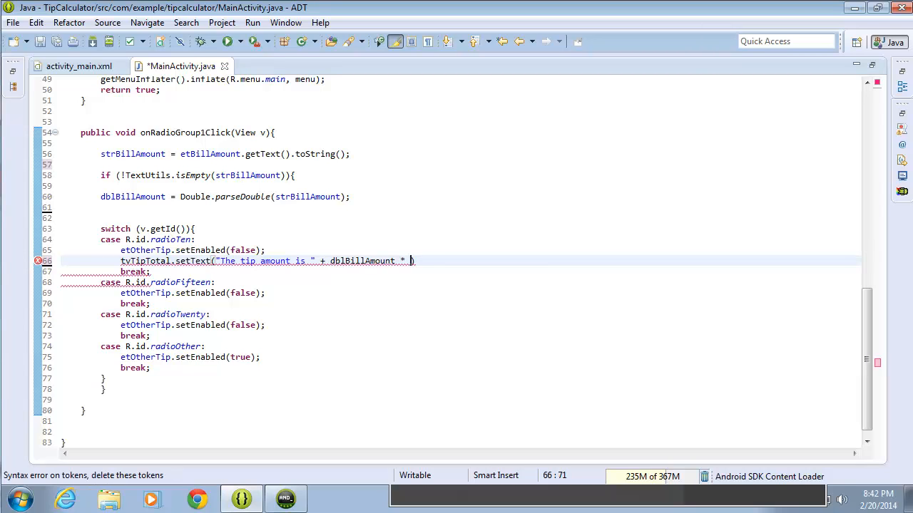
pyautogui.write('.1')
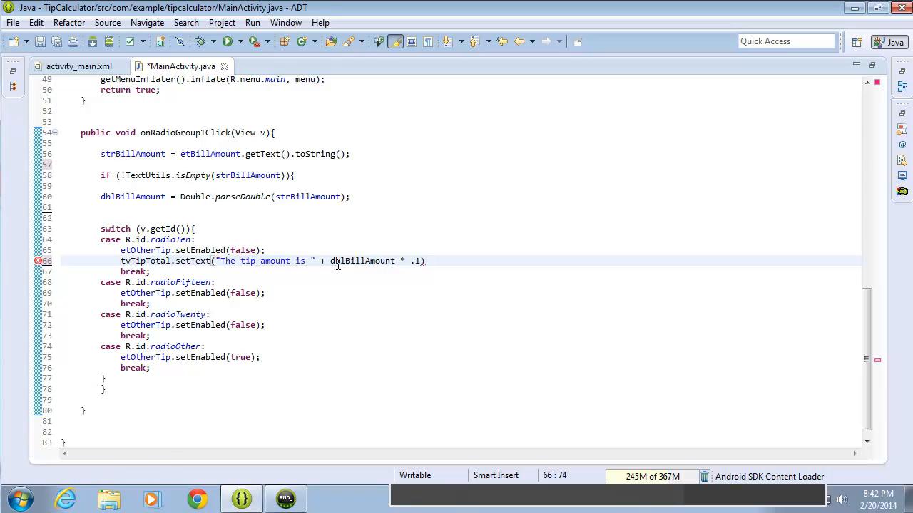
pyautogui.write(';')
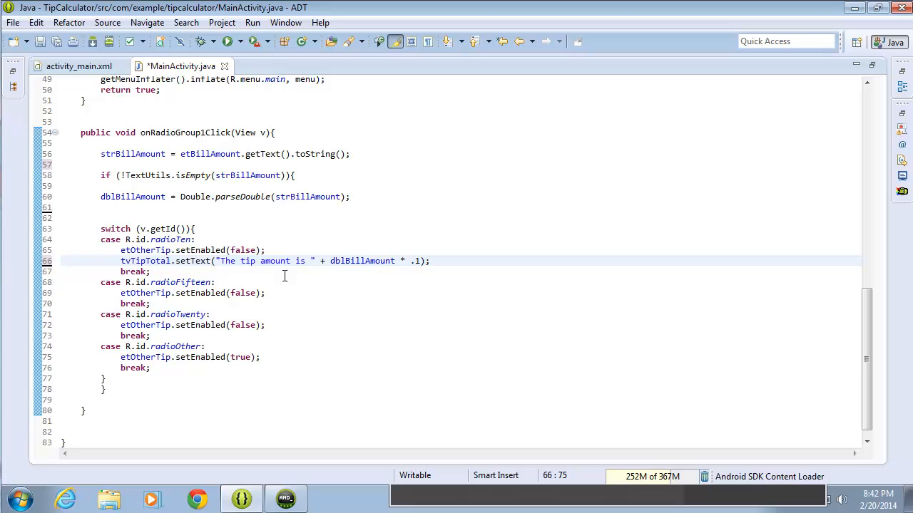
pyautogui.moveTo(278, 293)
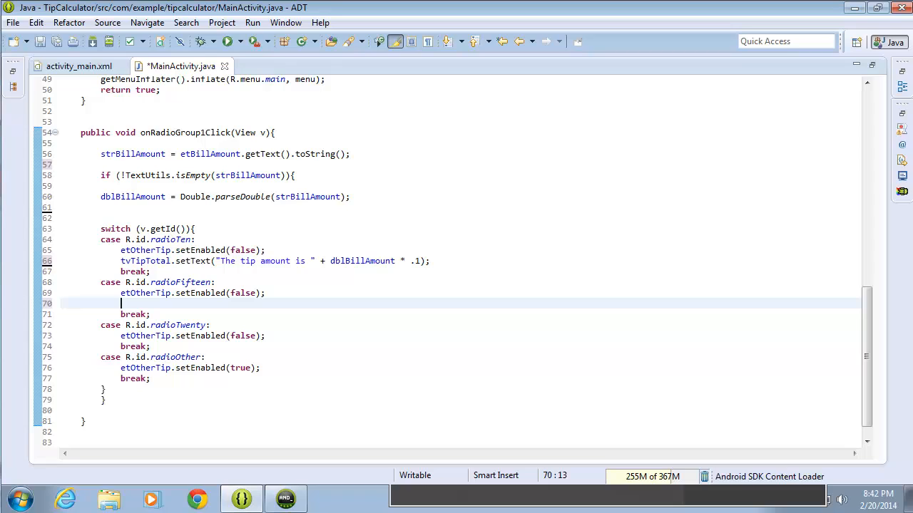
# Step: In radioFifteen, type tvTipTotal.setText() with the 'tip amount is' message
pyautogui.write('tv')
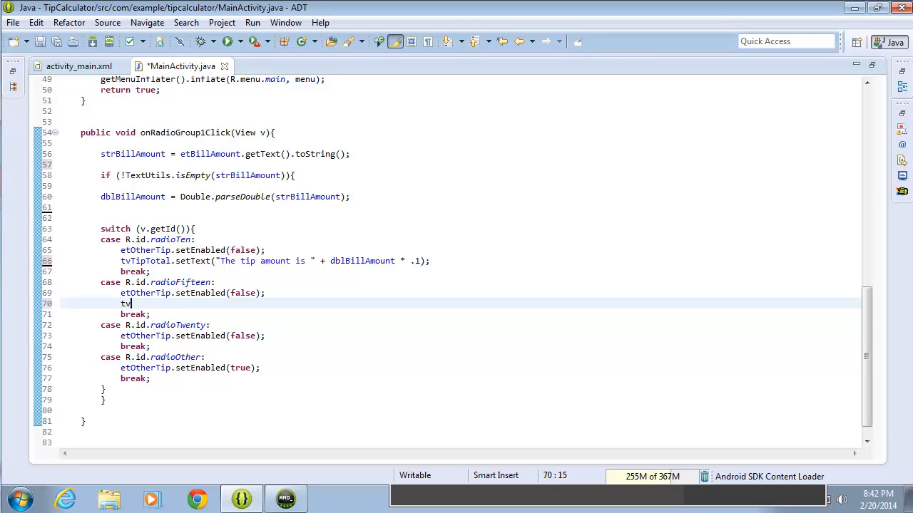
pyautogui.write('TipTotal.s')
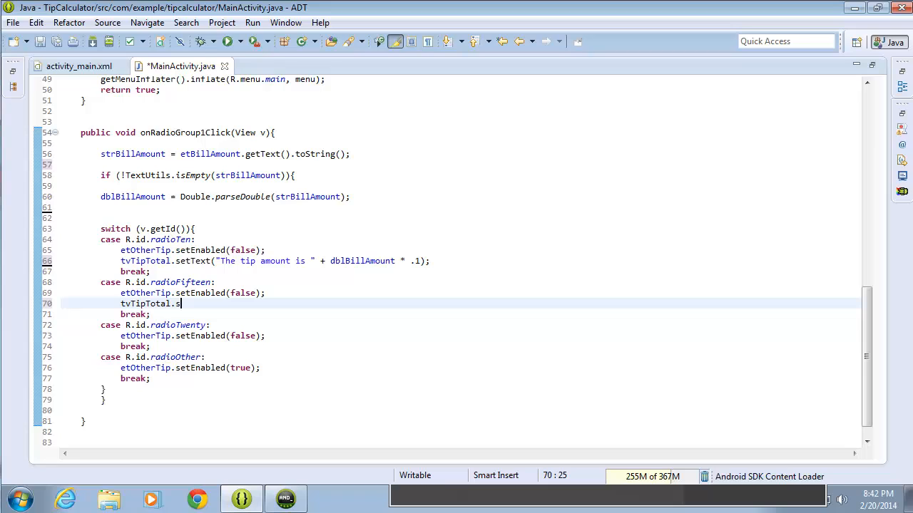
pyautogui.write('etText()')
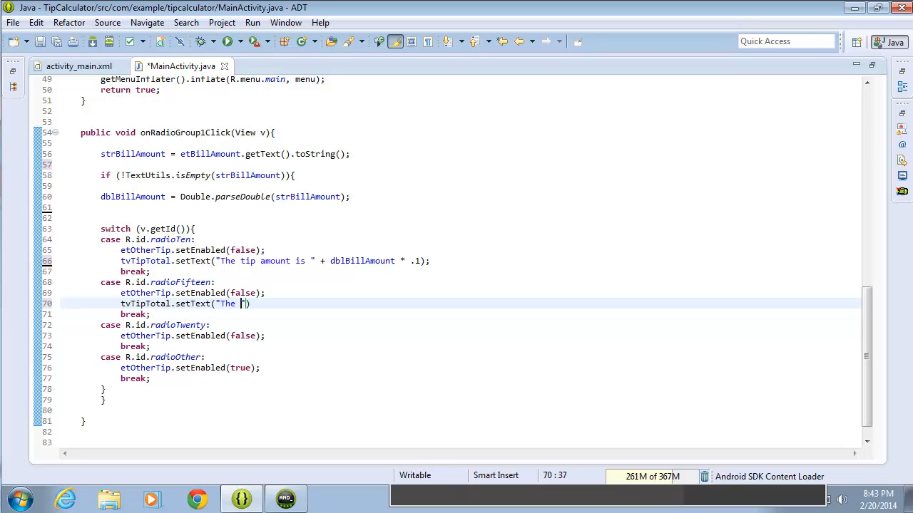
pyautogui.write('tip amount is')
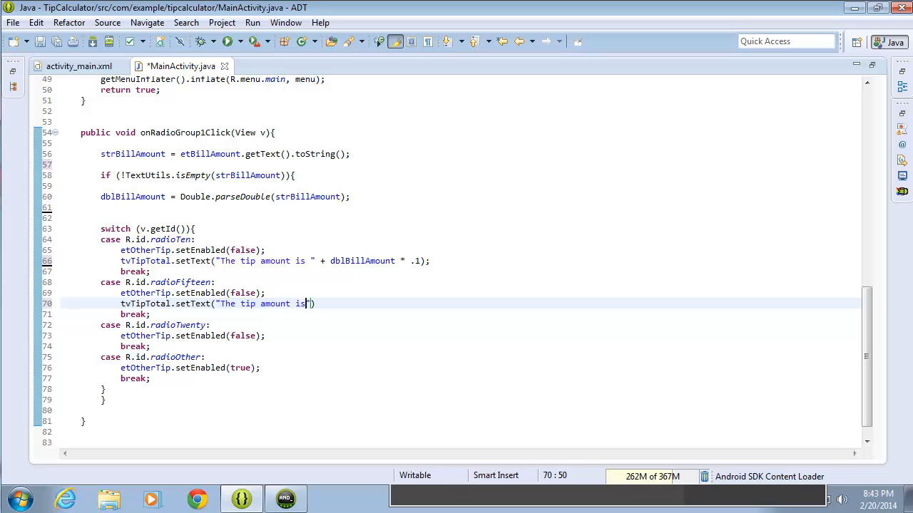
# Step: Append dblBillAmount times .15 to the radioFifteen setText statement
pyautogui.write('")')
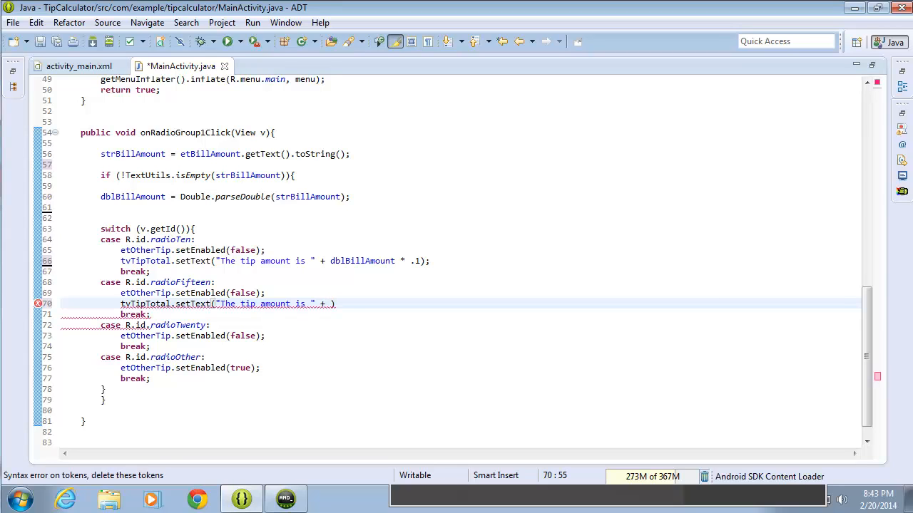
pyautogui.write('dblBuillAmount *')
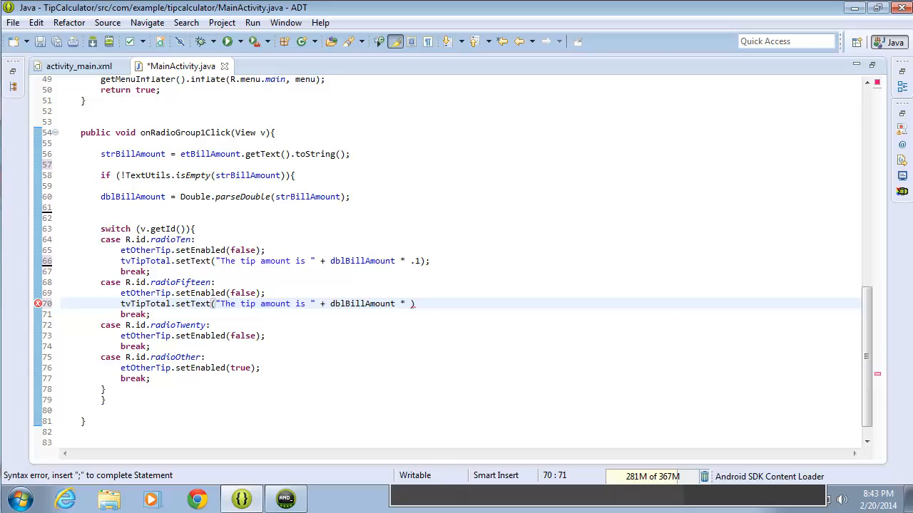
pyautogui.write('15')
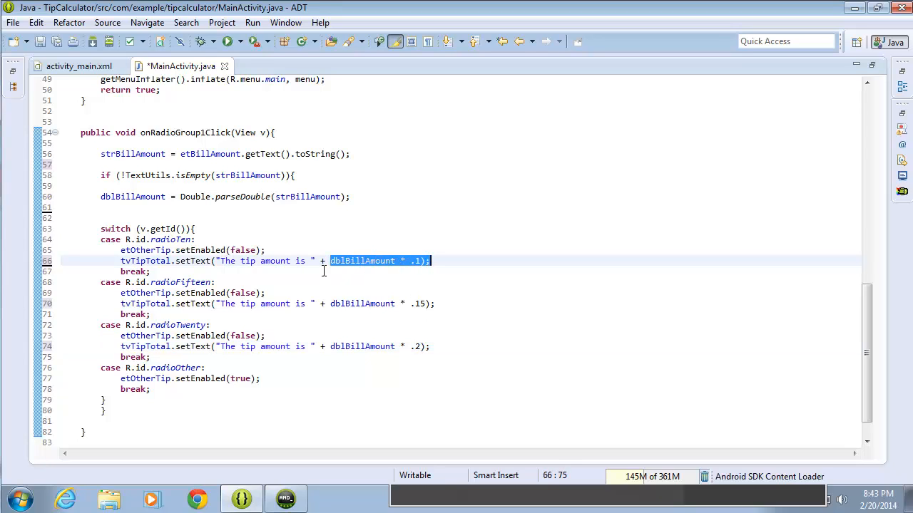
pyautogui.click(321, 260)
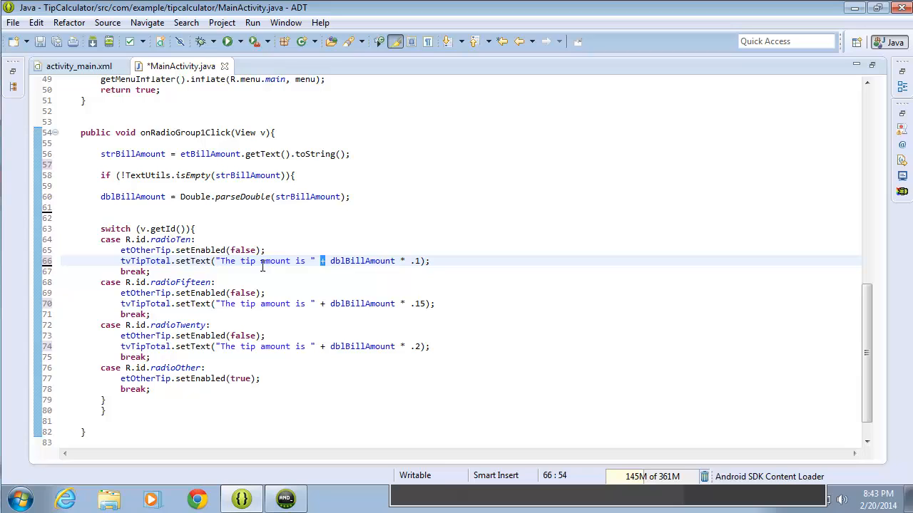
pyautogui.moveTo(368, 264)
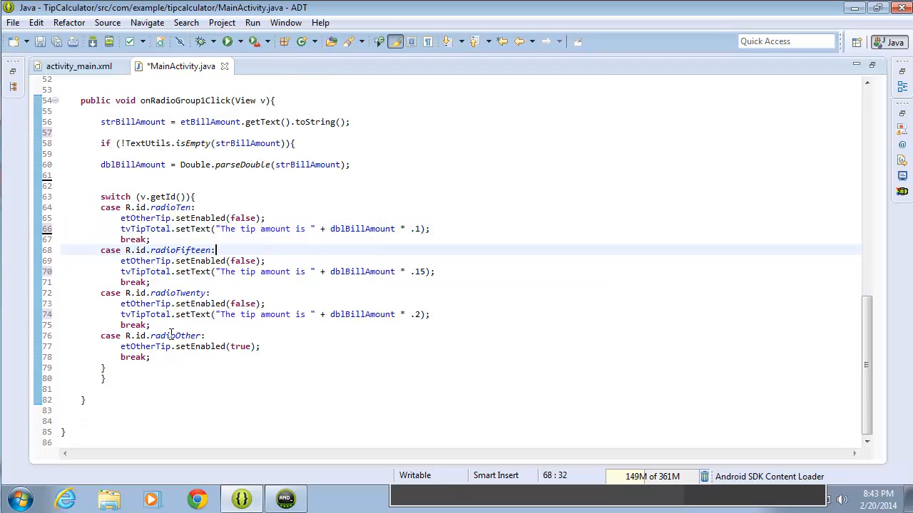
pyautogui.moveTo(171, 335)
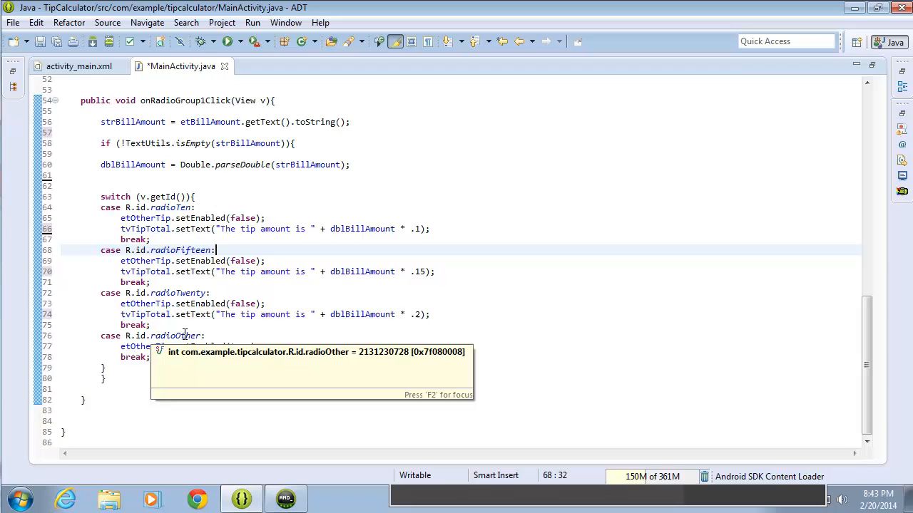